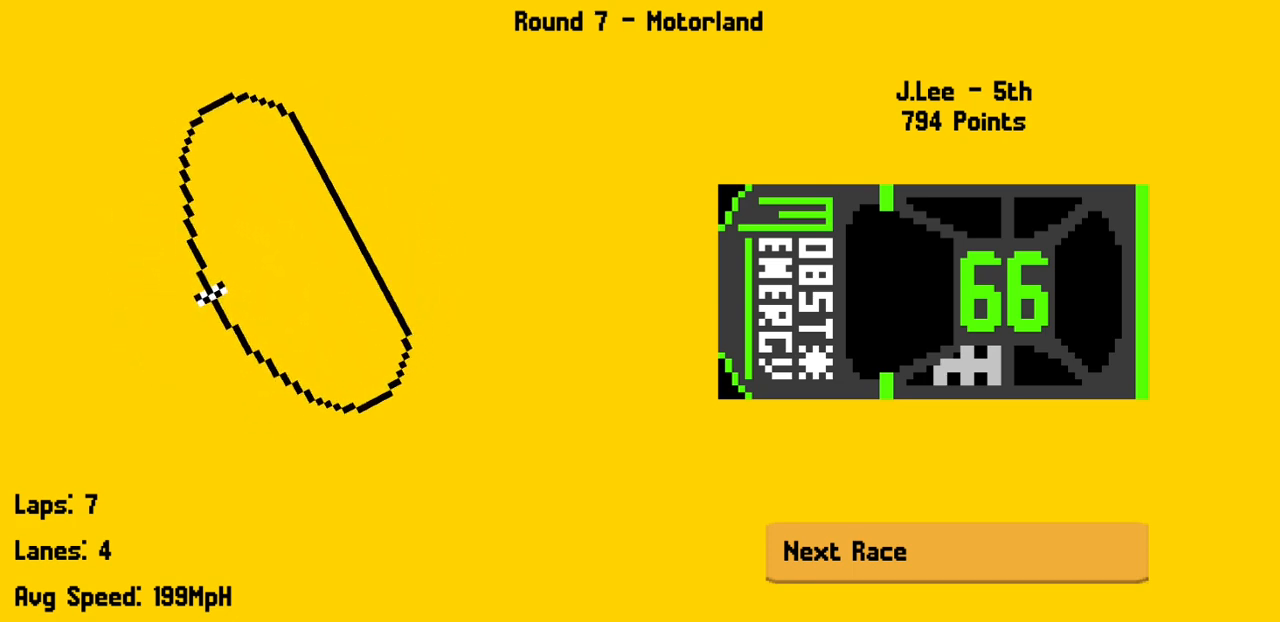
Step: Race the 7 laps of Round 7 at Motorland, finish 24th, then bring up the results
left_click(956, 552)
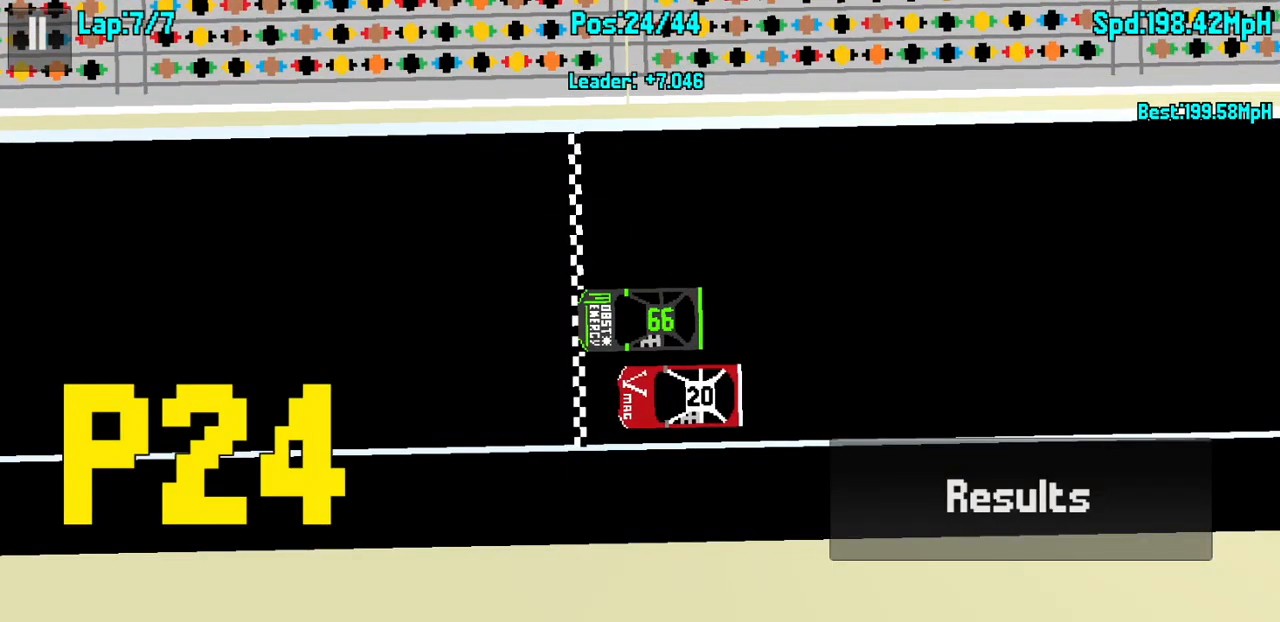
left_click(1017, 498)
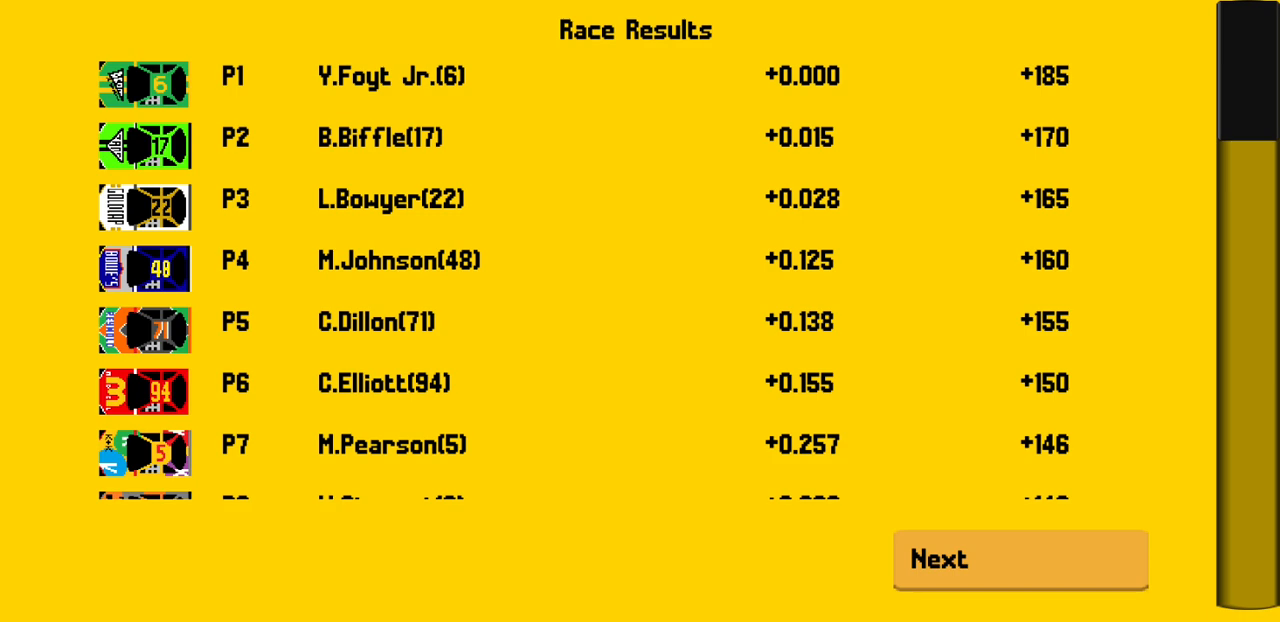
Step: Scroll the Race Results down to C.Sauter in P40, then advance to the Championship Standings
scroll("down", 3)
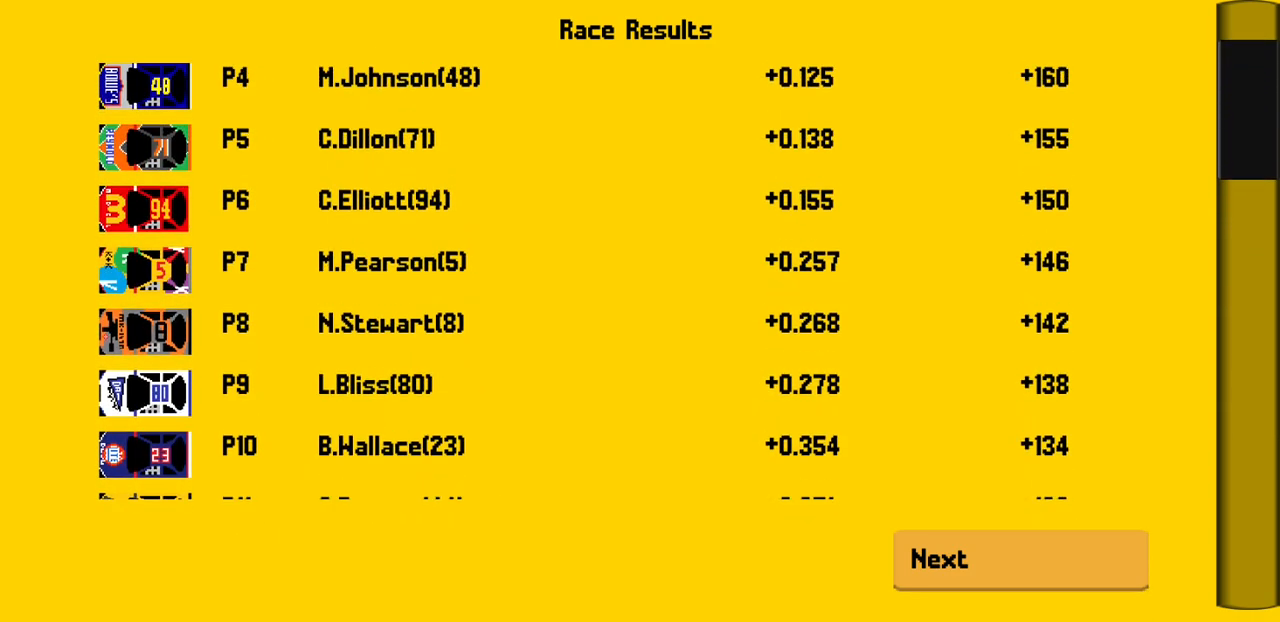
scroll("down", 3)
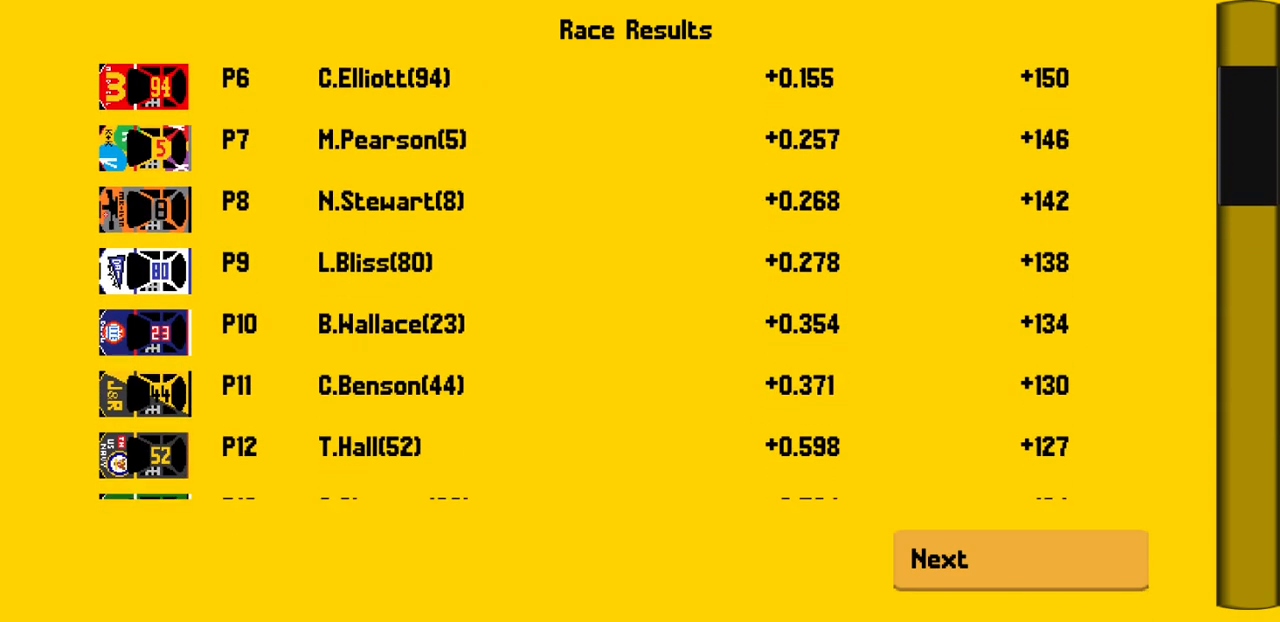
scroll("down", 3)
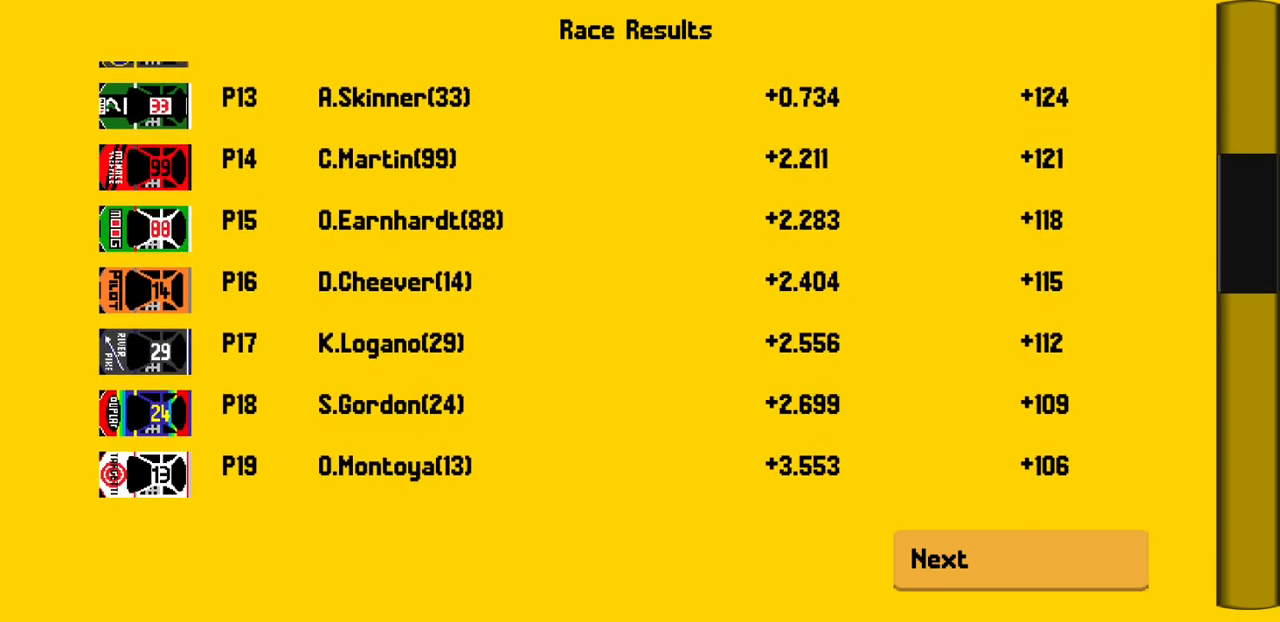
scroll("down", 3)
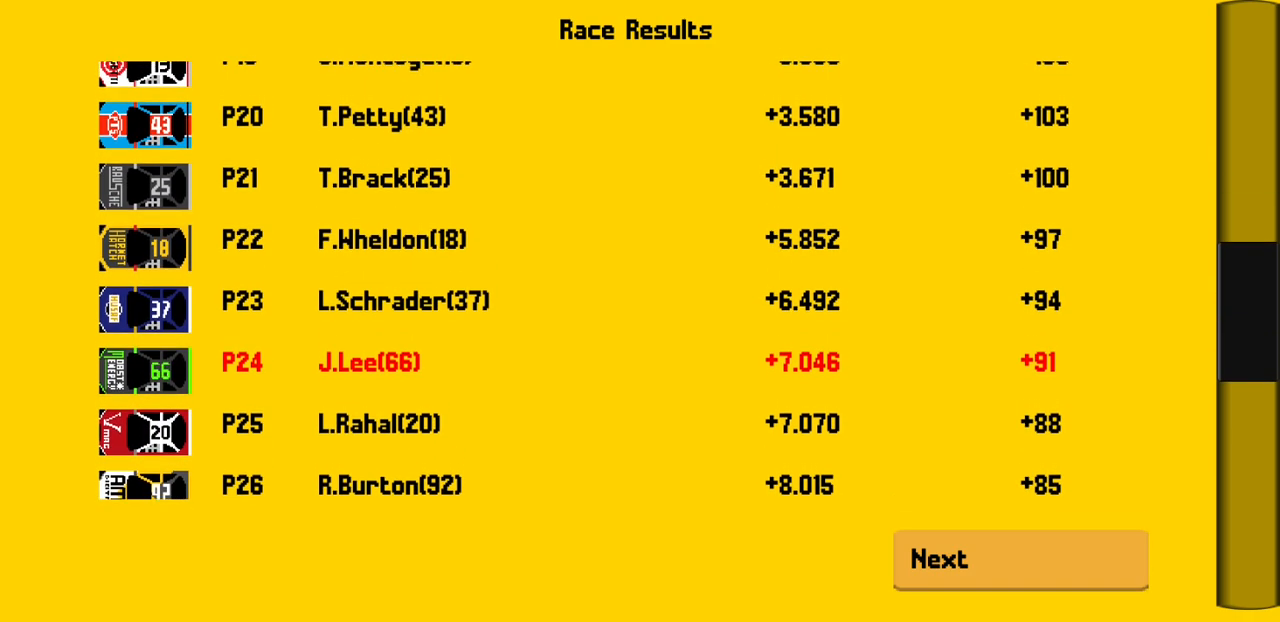
scroll("down", 3)
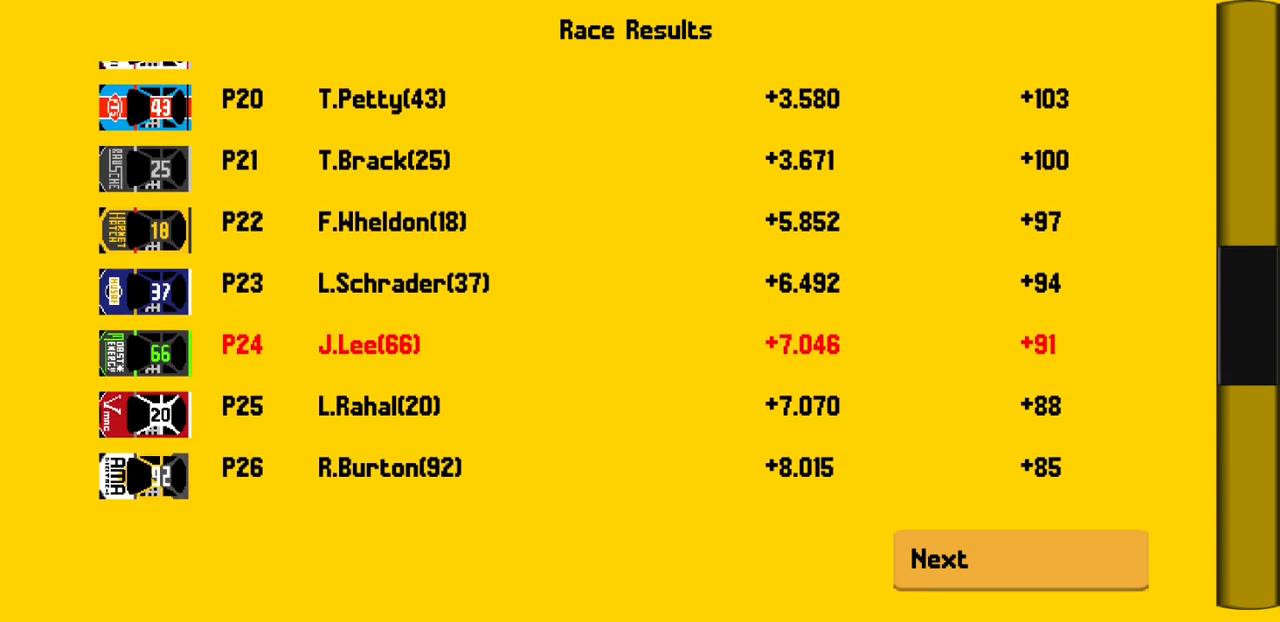
scroll("down", 3)
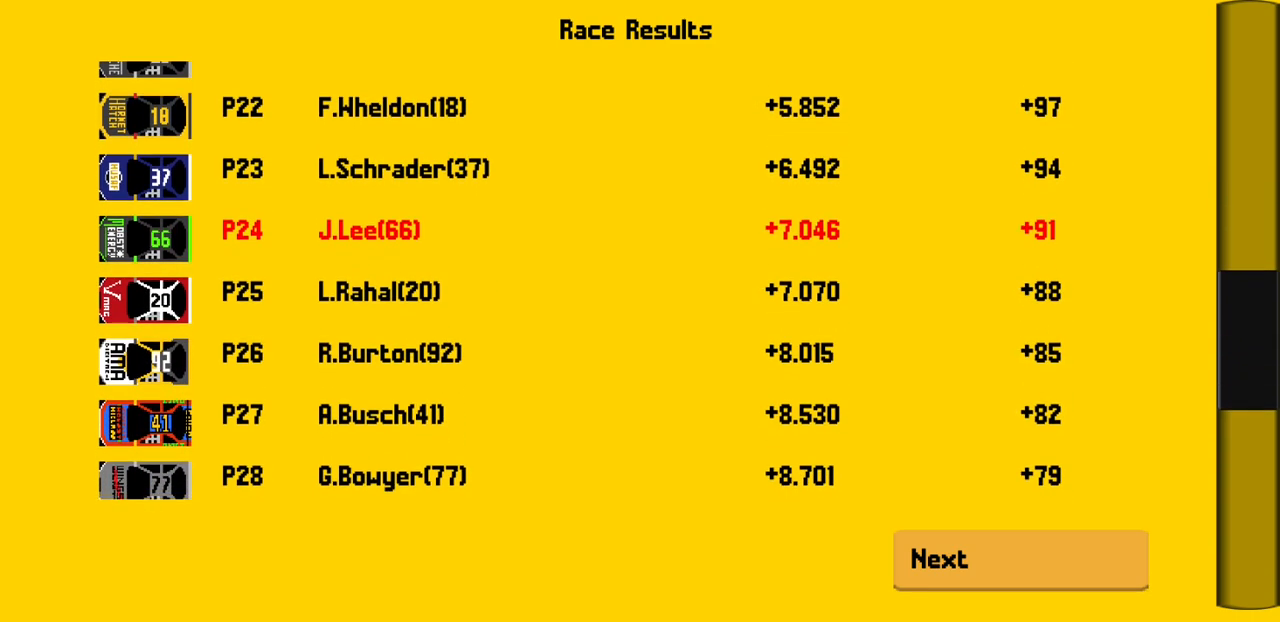
scroll("down", 3)
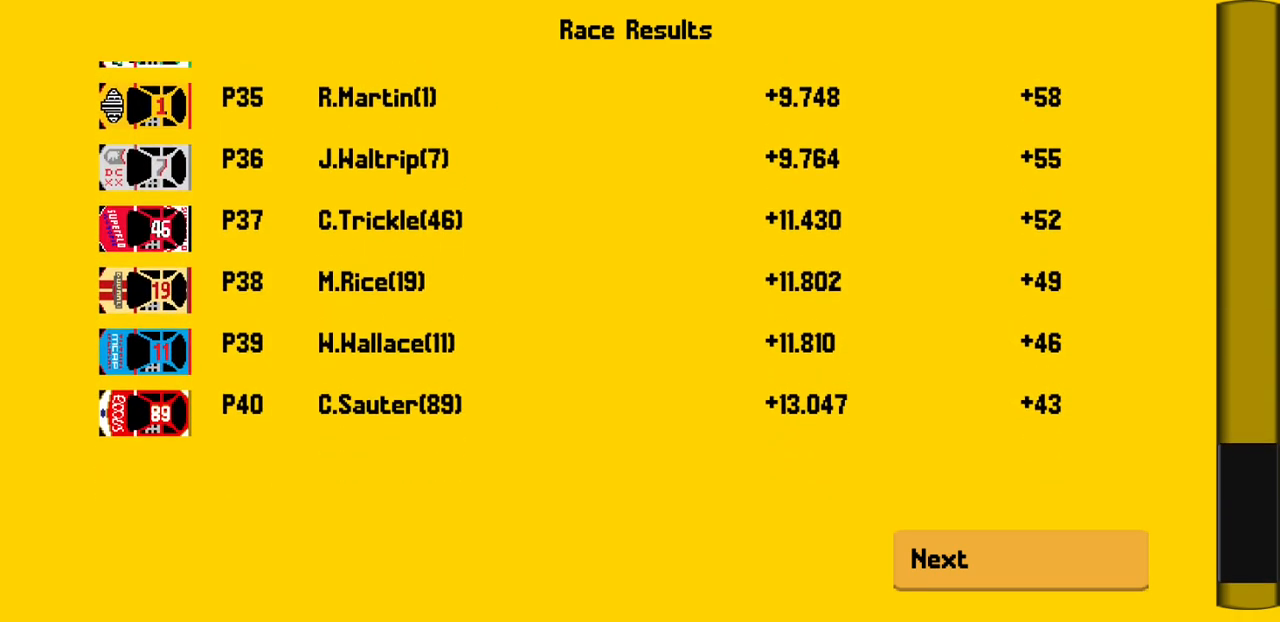
left_click(1015, 561)
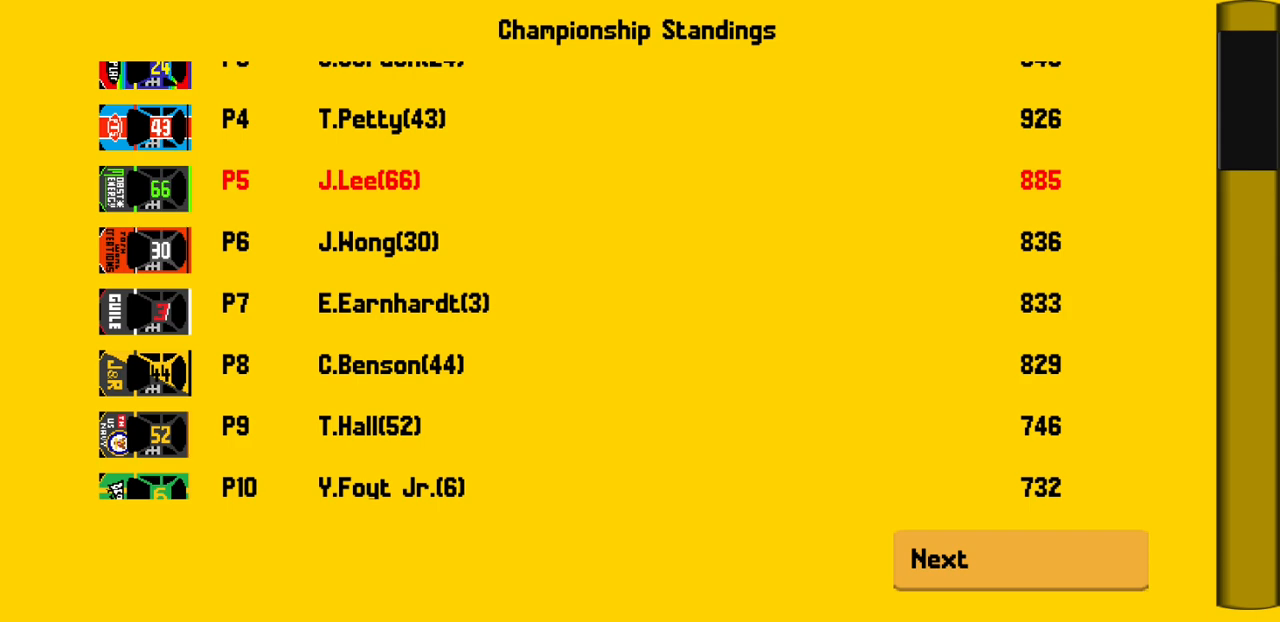
scroll("down", 3)
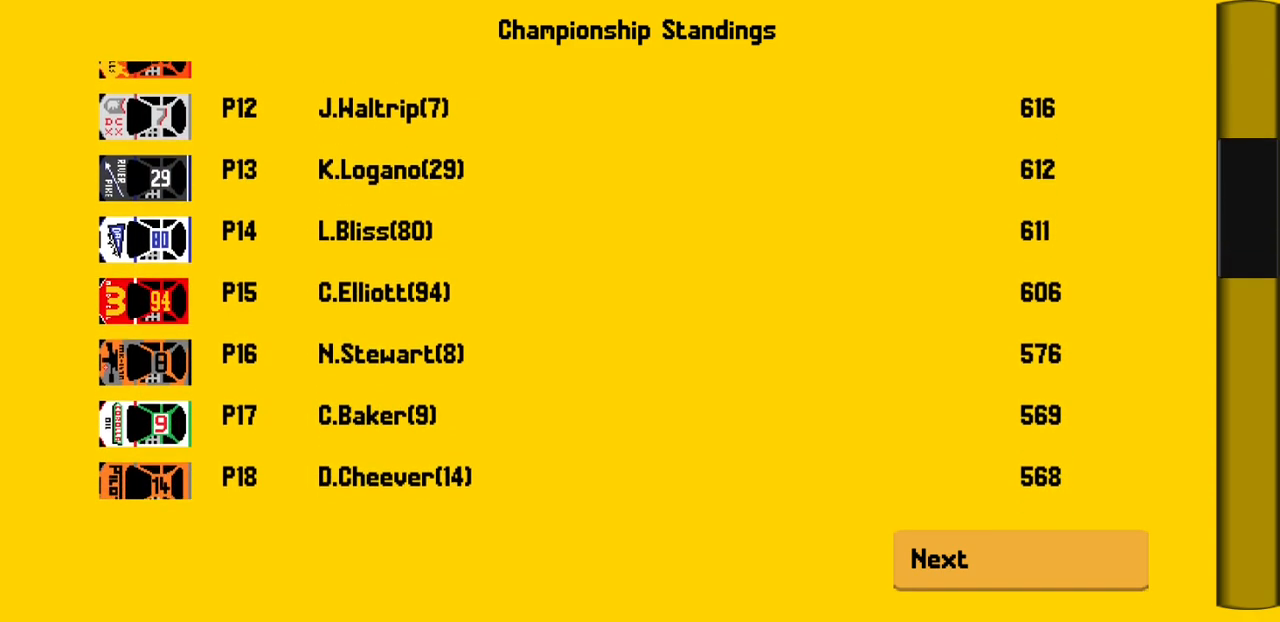
scroll("down", 3)
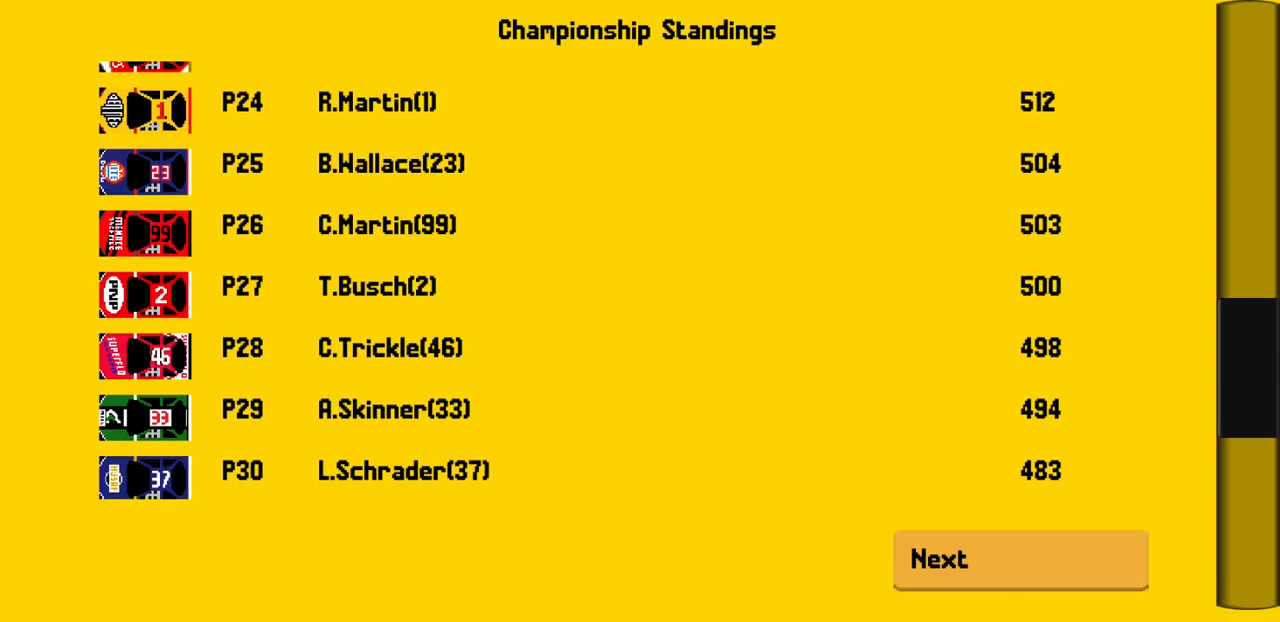
scroll("down", 3)
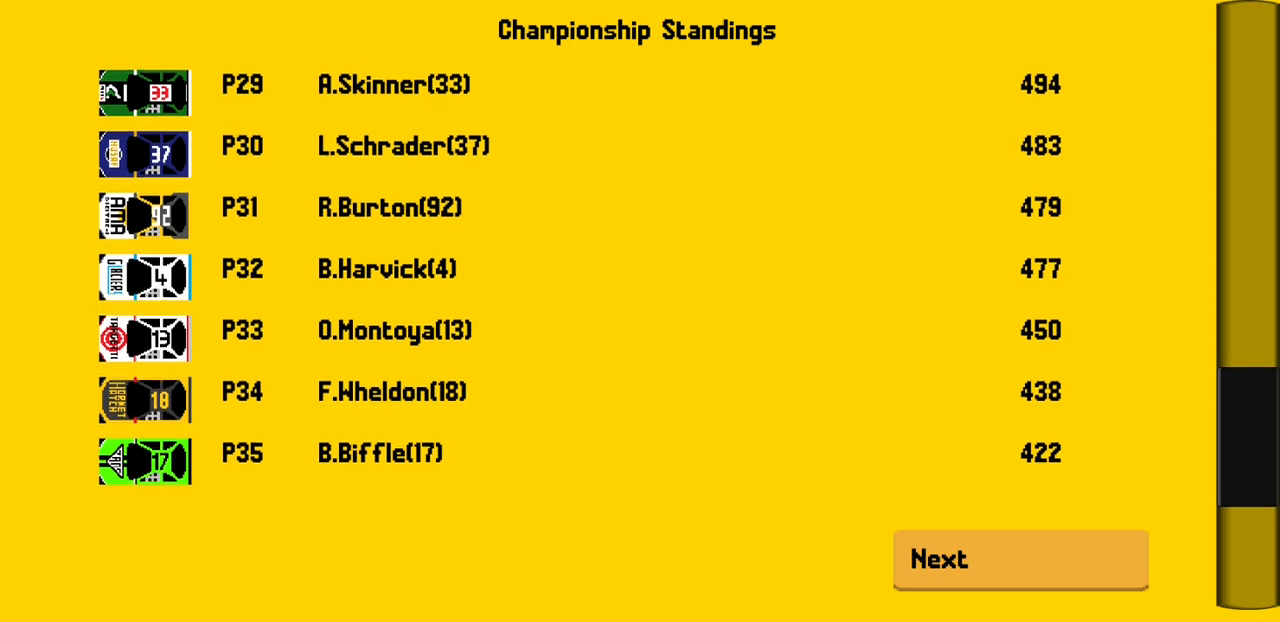
scroll("down", 3)
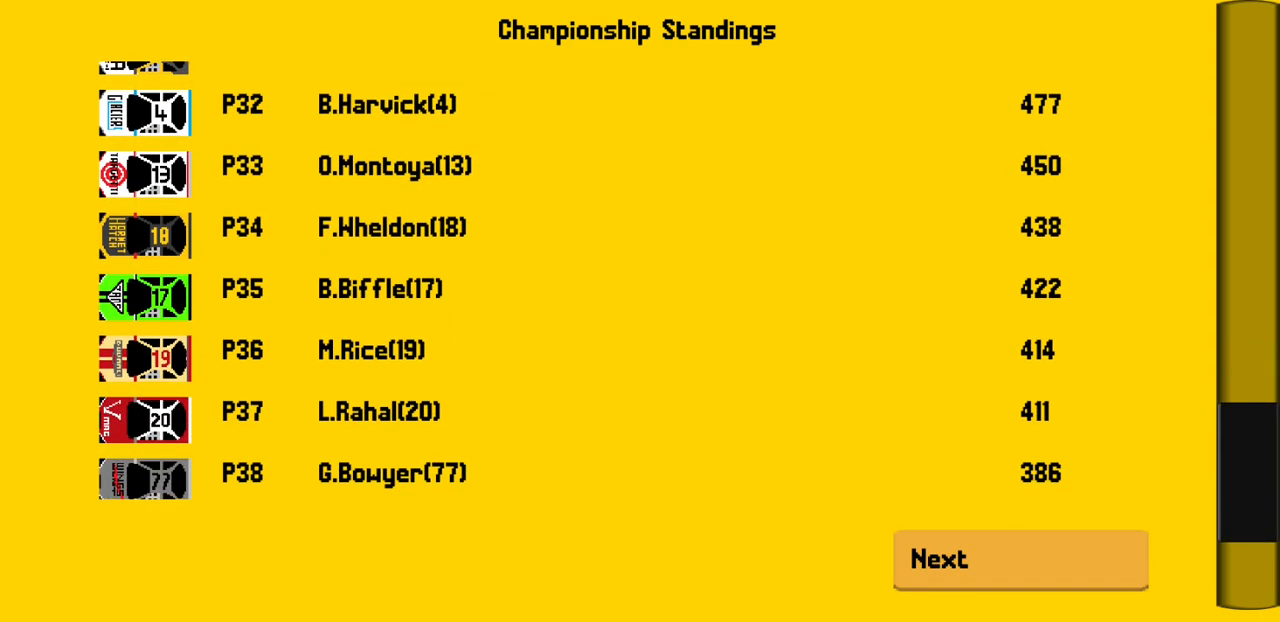